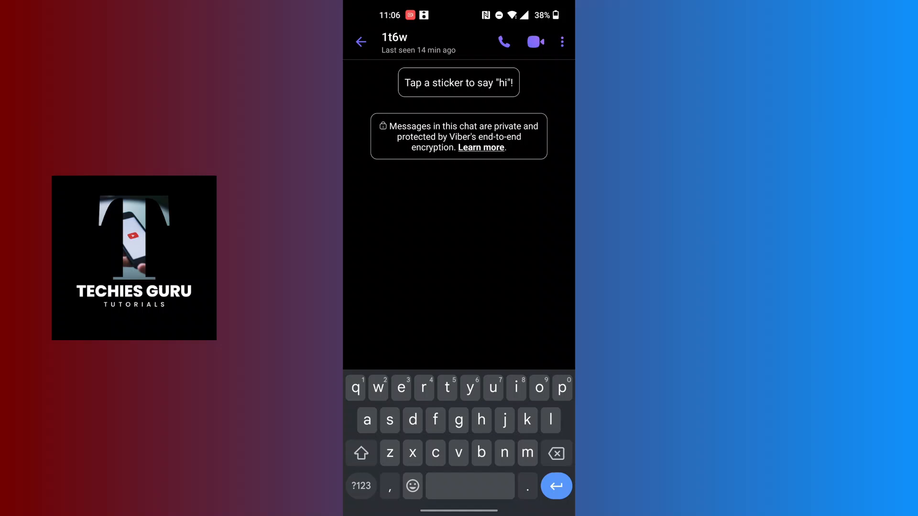
- Compose the draft message 'Text demo' in the chat with 1t6w without sending it
type("hi")
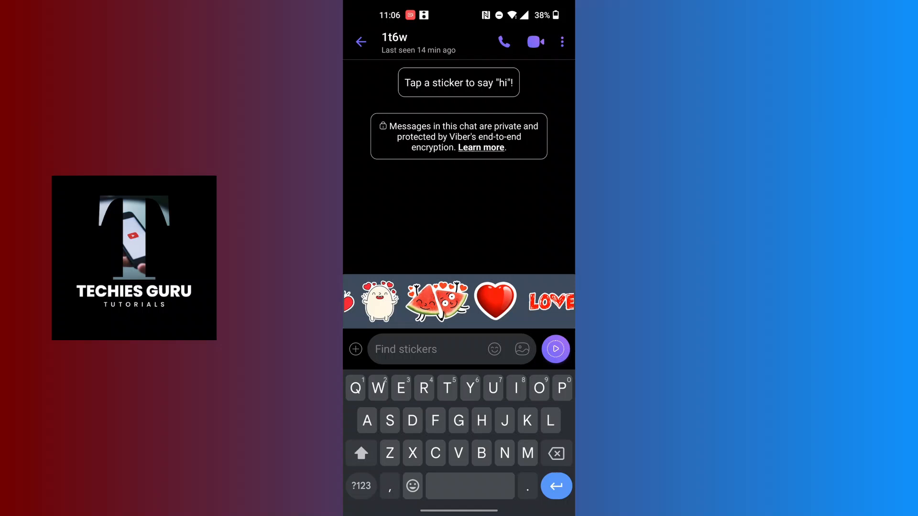
left_click(421, 349)
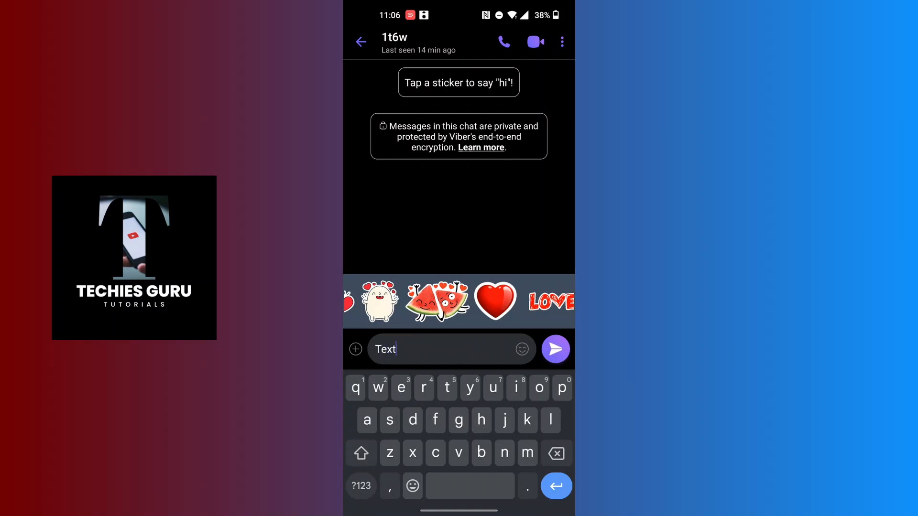
type("demo")
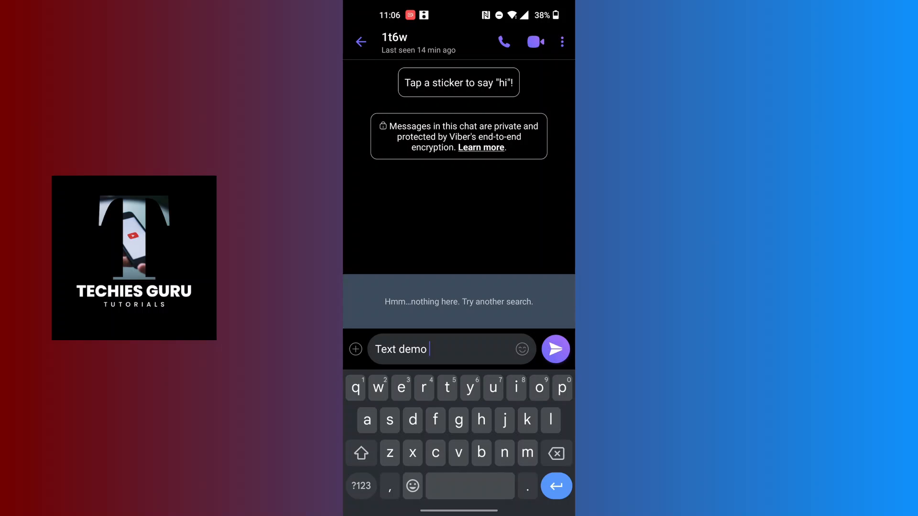
- Italicise the word 'demo' so the draft reads 'Text _demo_'
double_click(412, 349)
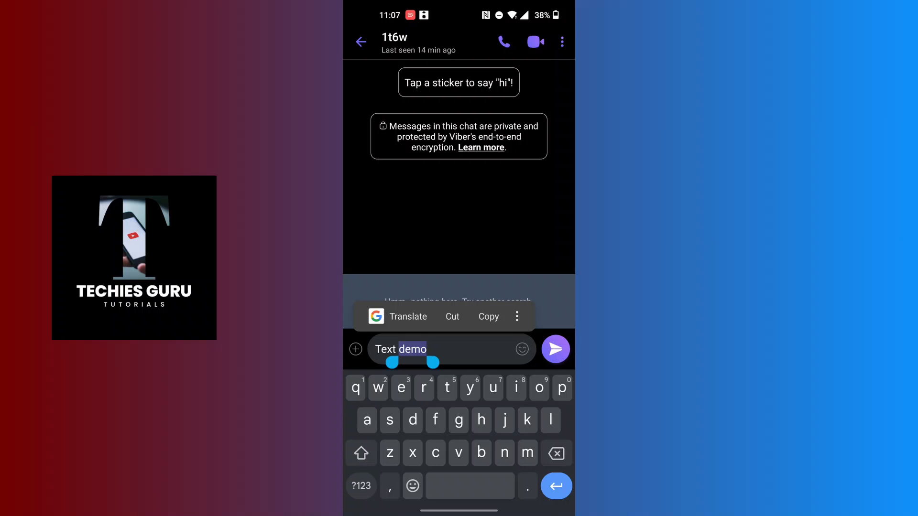
left_click(516, 316)
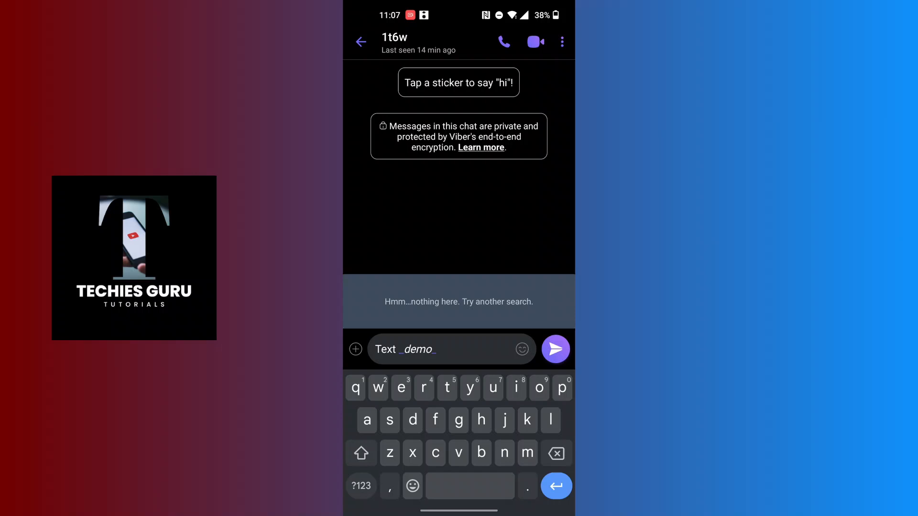
- Select the whole draft and make 'Text _demo_' bold, keeping demo italic
double_click(384, 350)
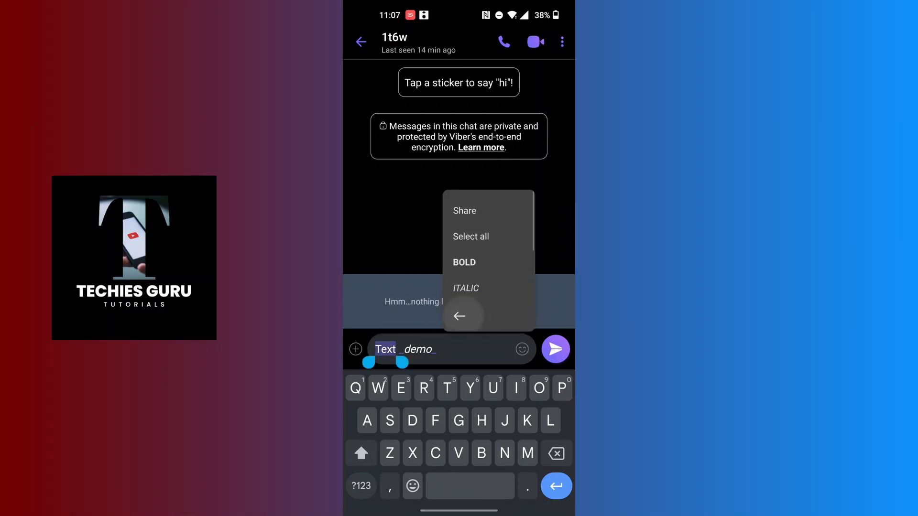
left_click(465, 287)
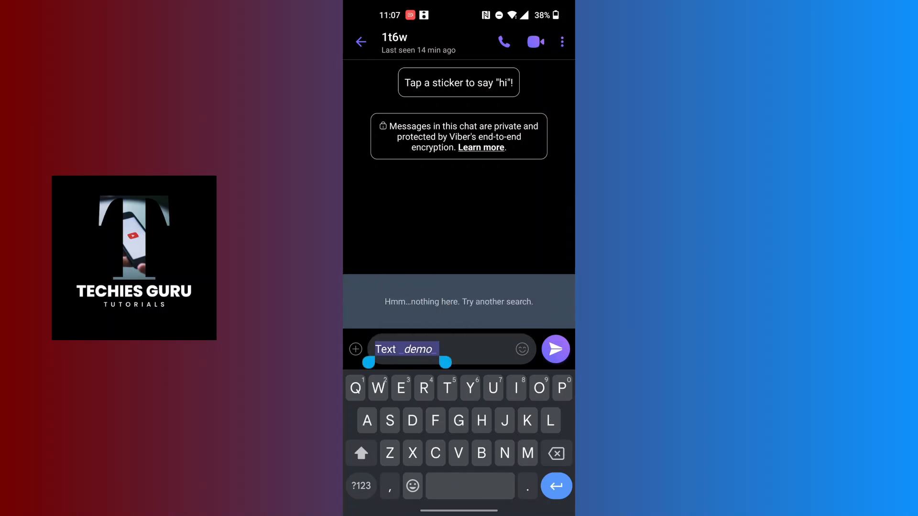
left_click(405, 348)
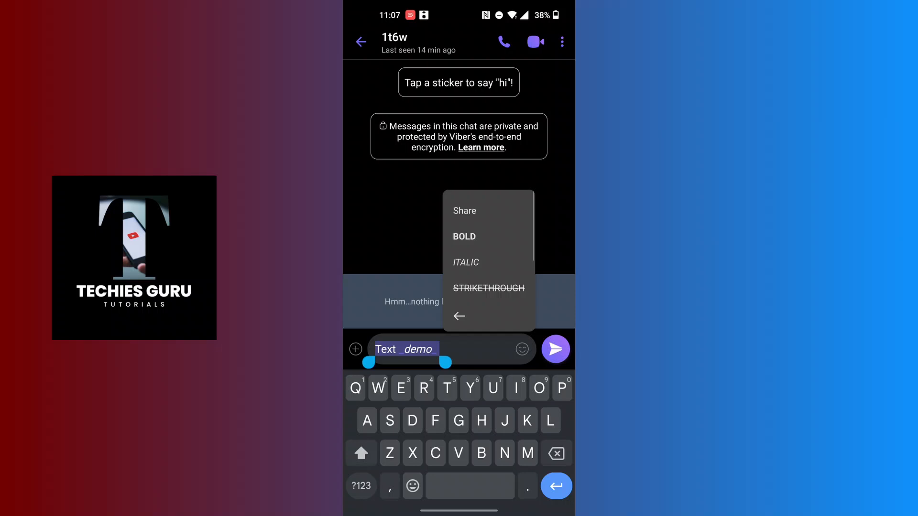
left_click(488, 287)
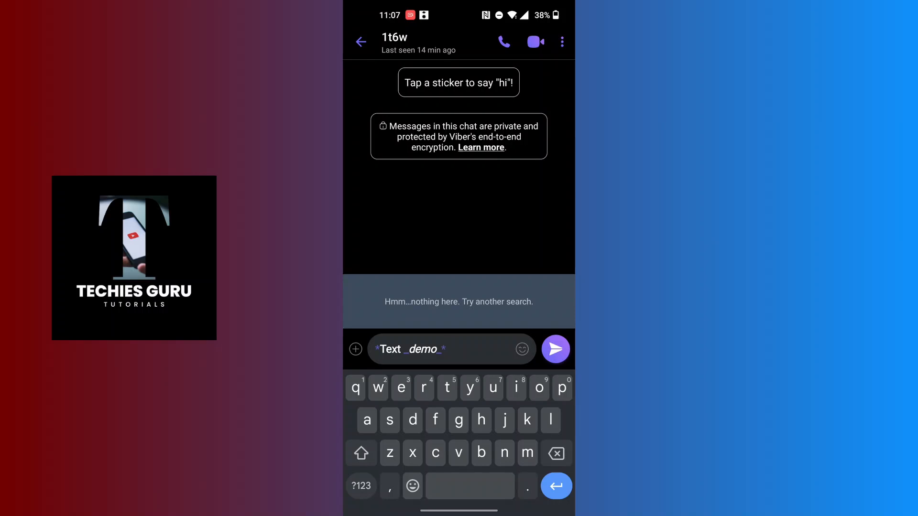
- Rewrite the draft as bold '*Text*' followed by the plain word 'demmo'
key("BackSpace")
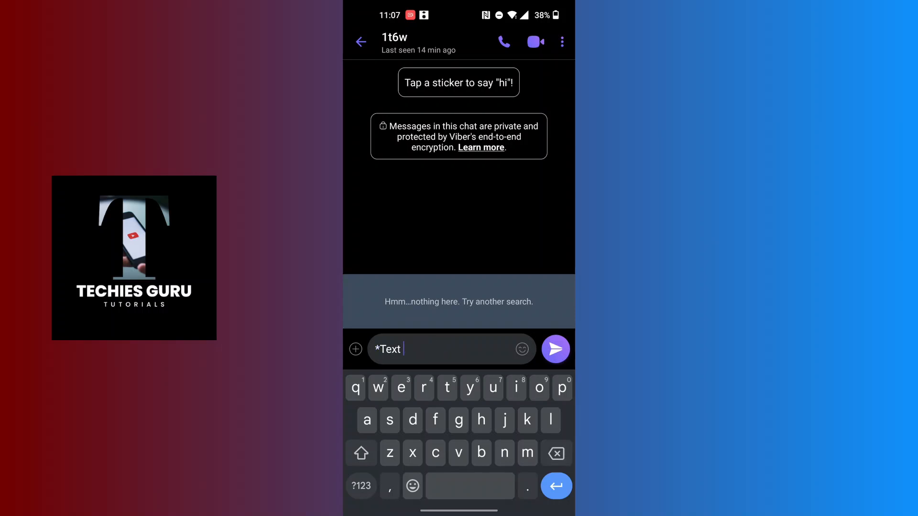
type("*")
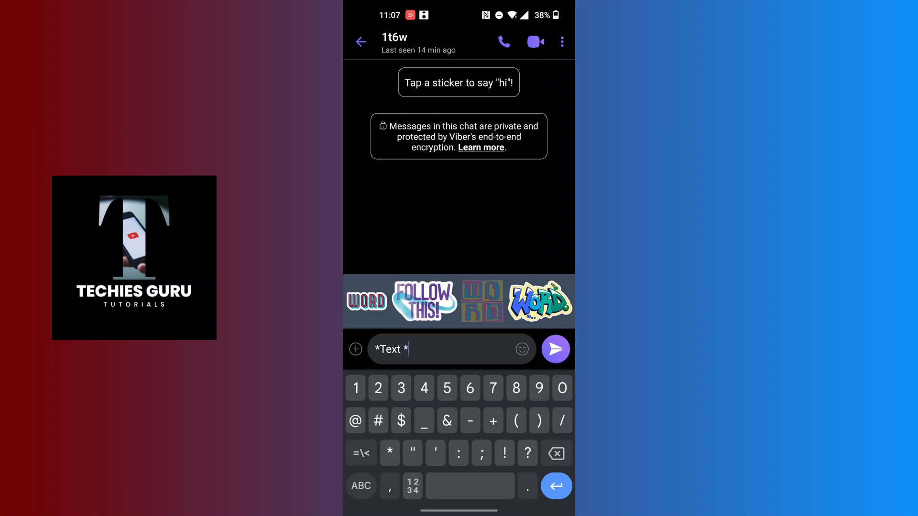
left_click(360, 486)
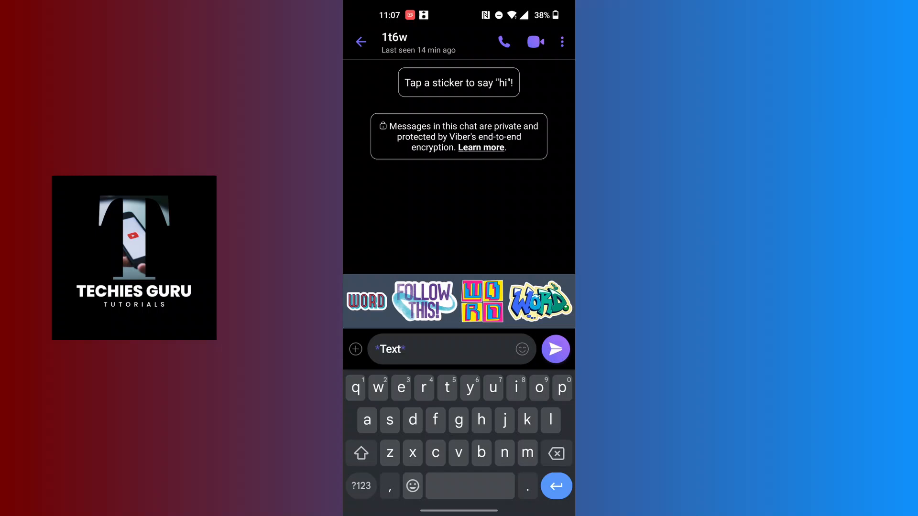
type("demmo")
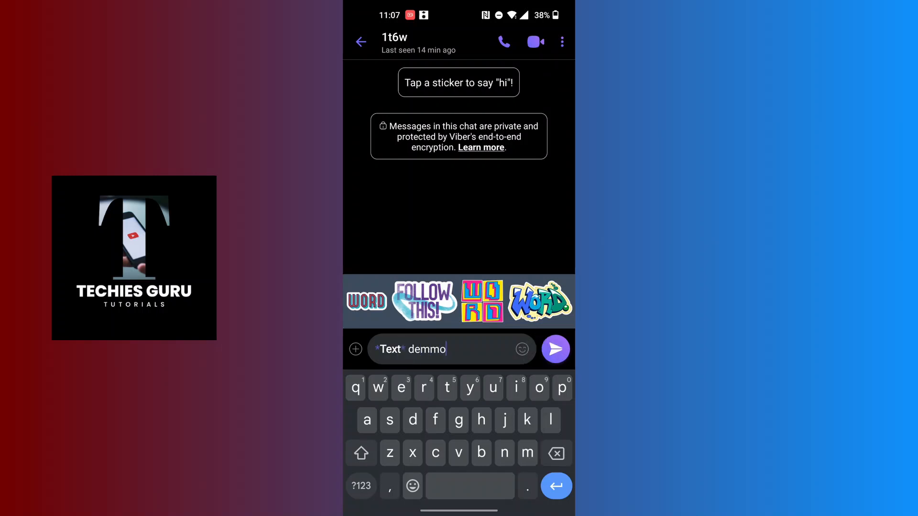
- Select 'demmo' and bring up its extra formatting options
double_click(427, 349)
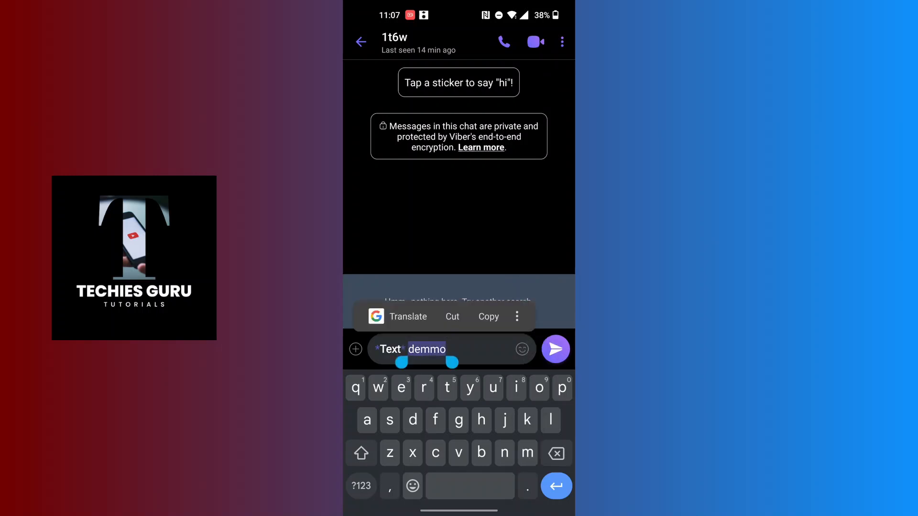
left_click(516, 315)
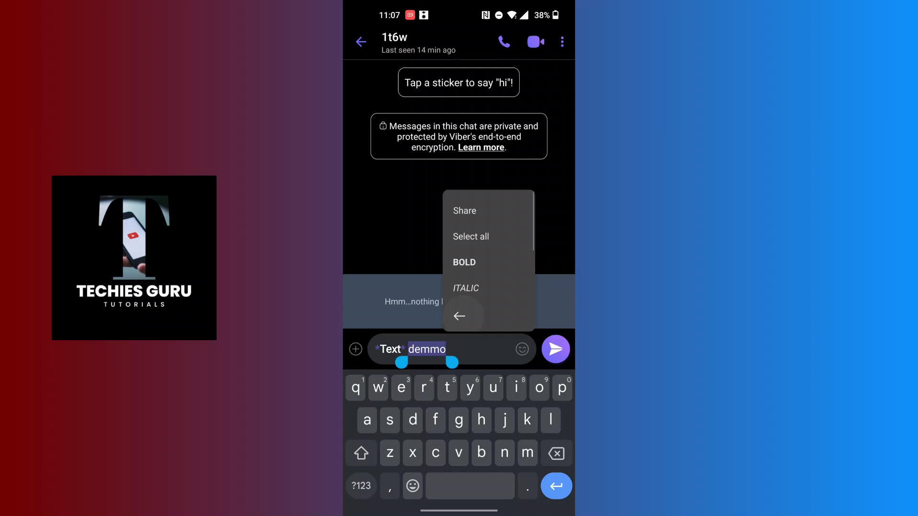